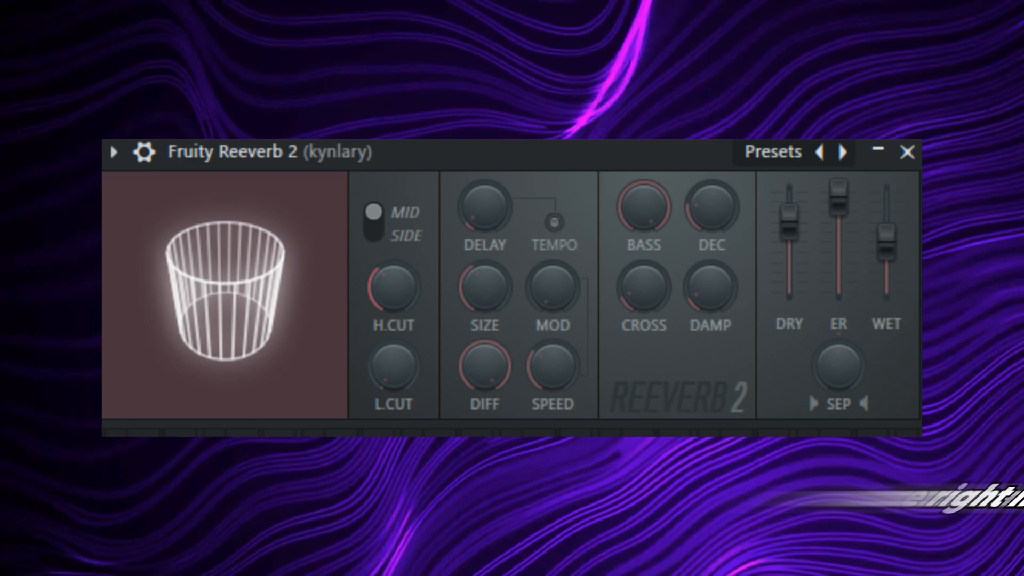
{"action": "left_click", "coordinate": [907, 152]}
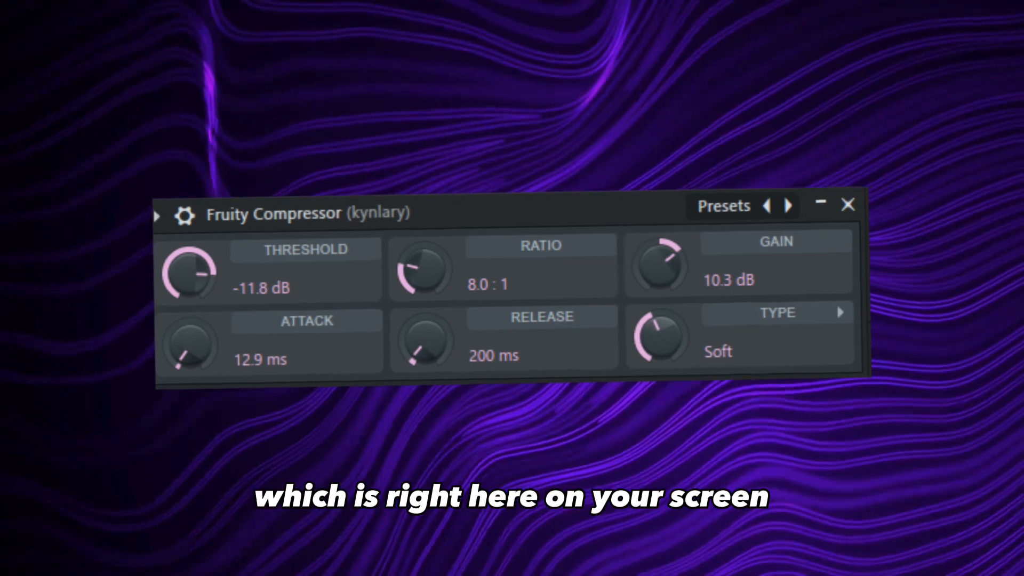
{"action": "left_click", "coordinate": [848, 204]}
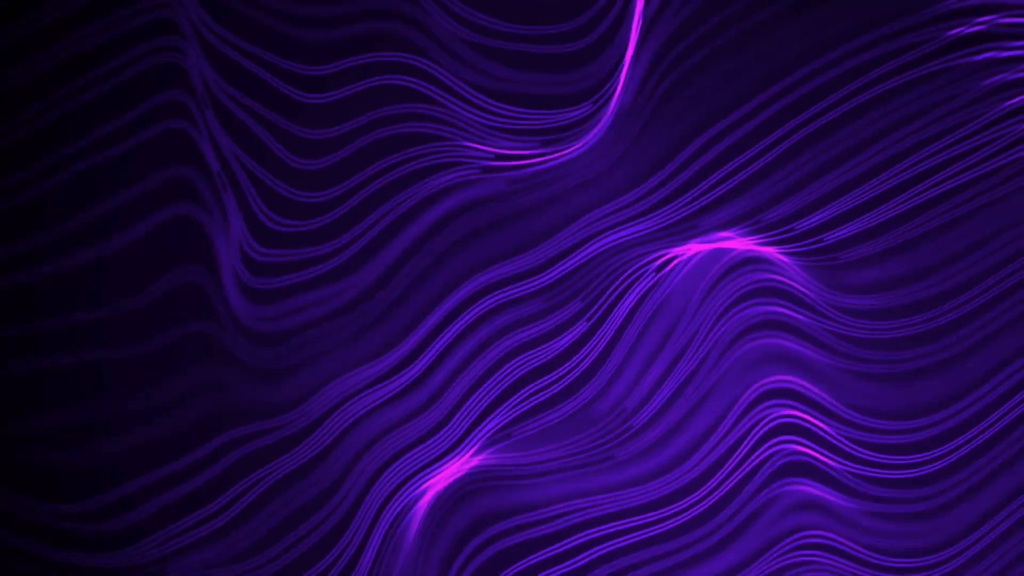